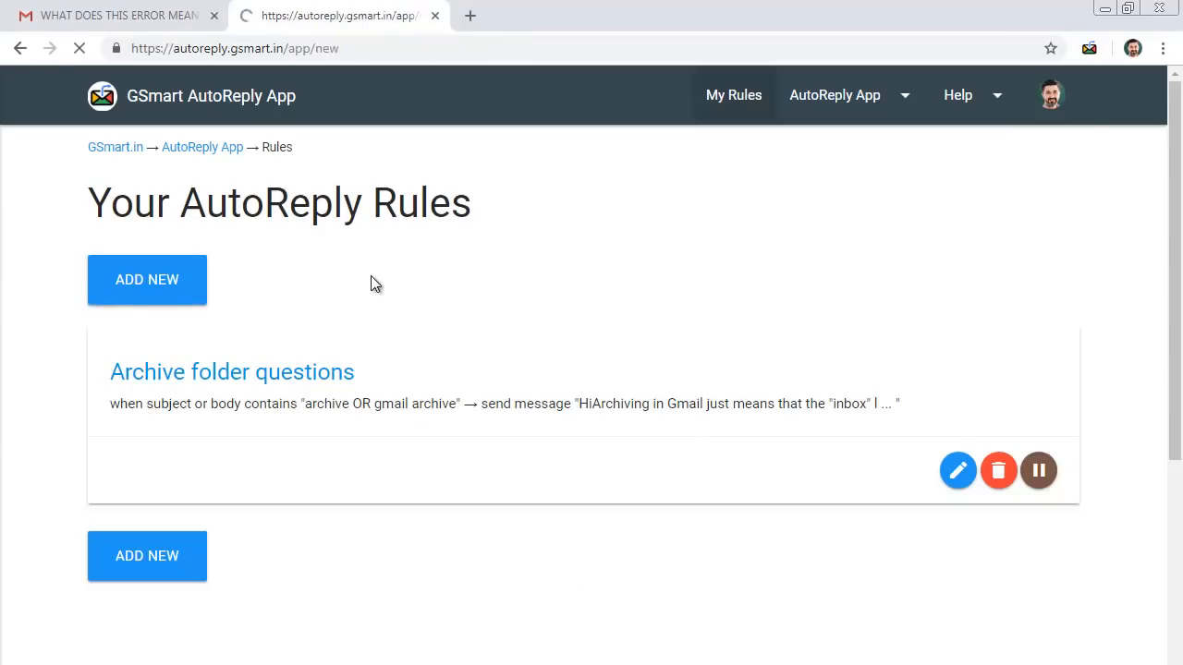
Start a new rule: sender address copied from the Gmail complaint, received between 7pm and 8am, then preview matches.
left_click(148, 279)
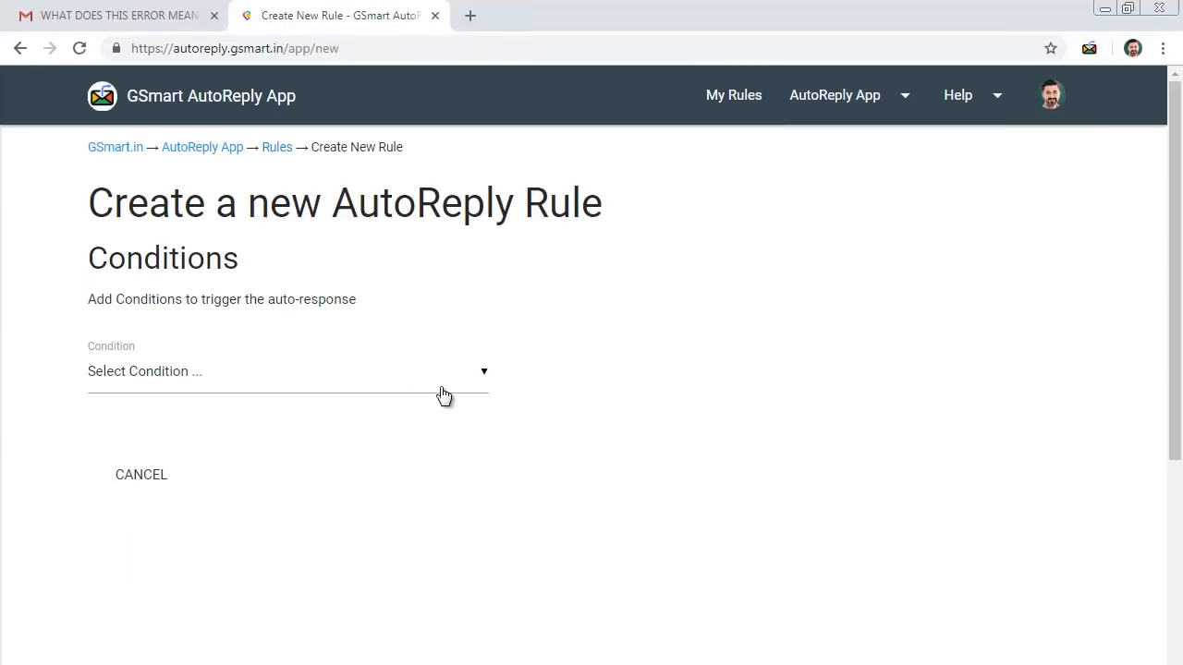
left_click(111, 15)
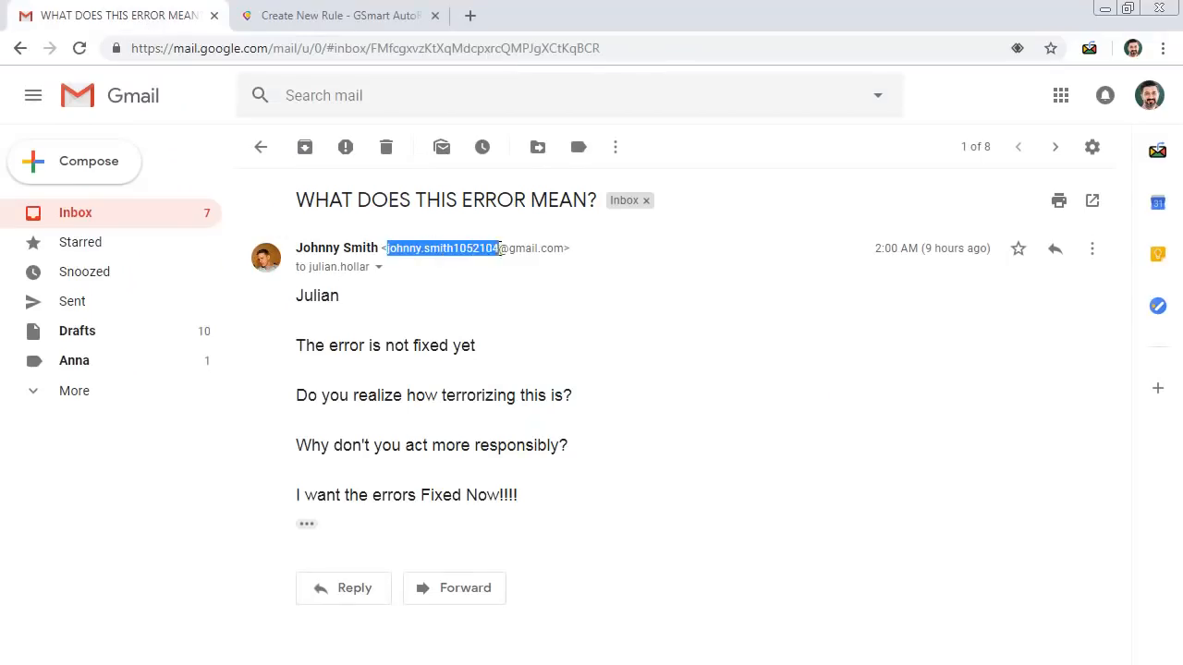
left_click(336, 15)
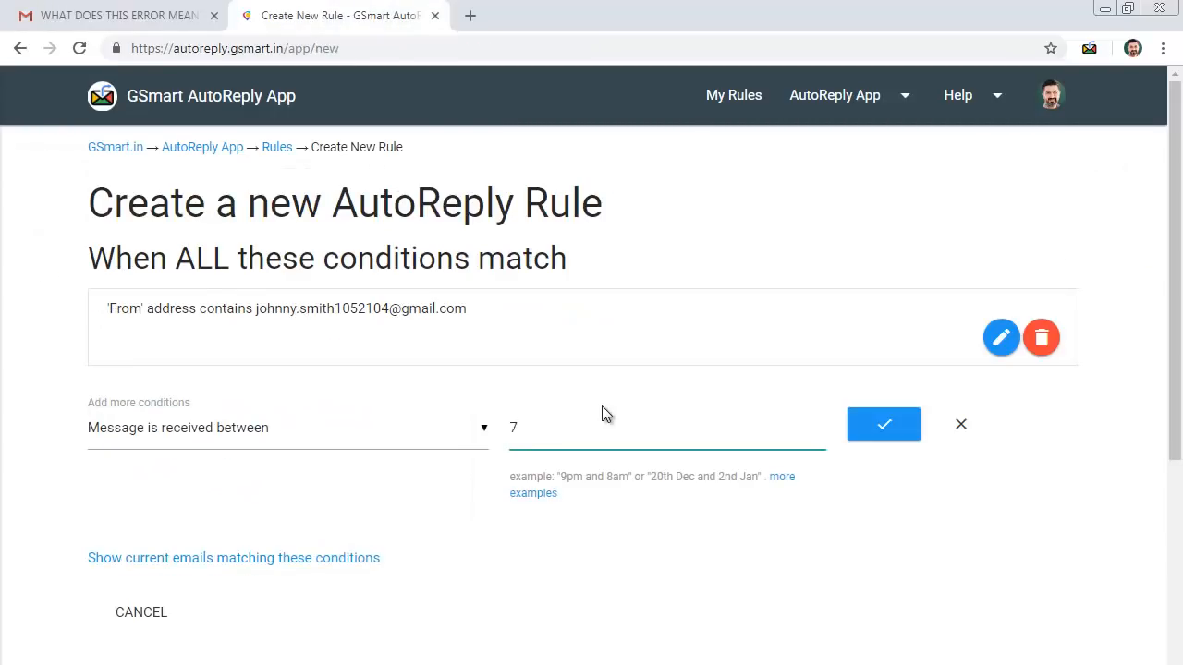
left_click(884, 423)
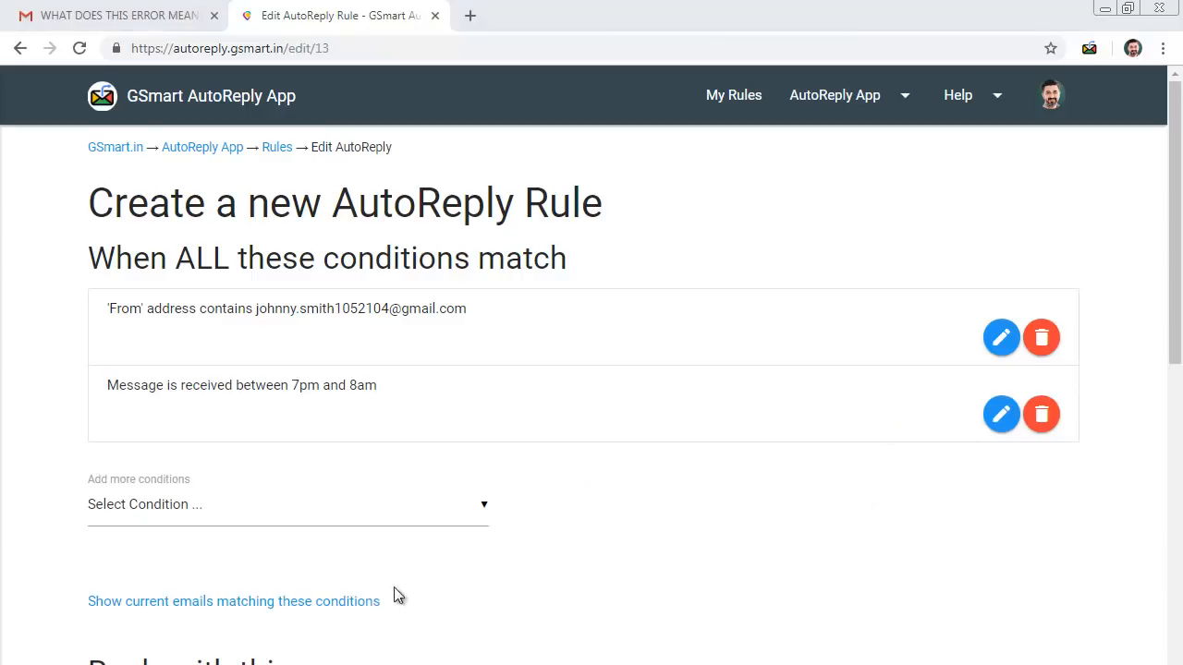
left_click(233, 600)
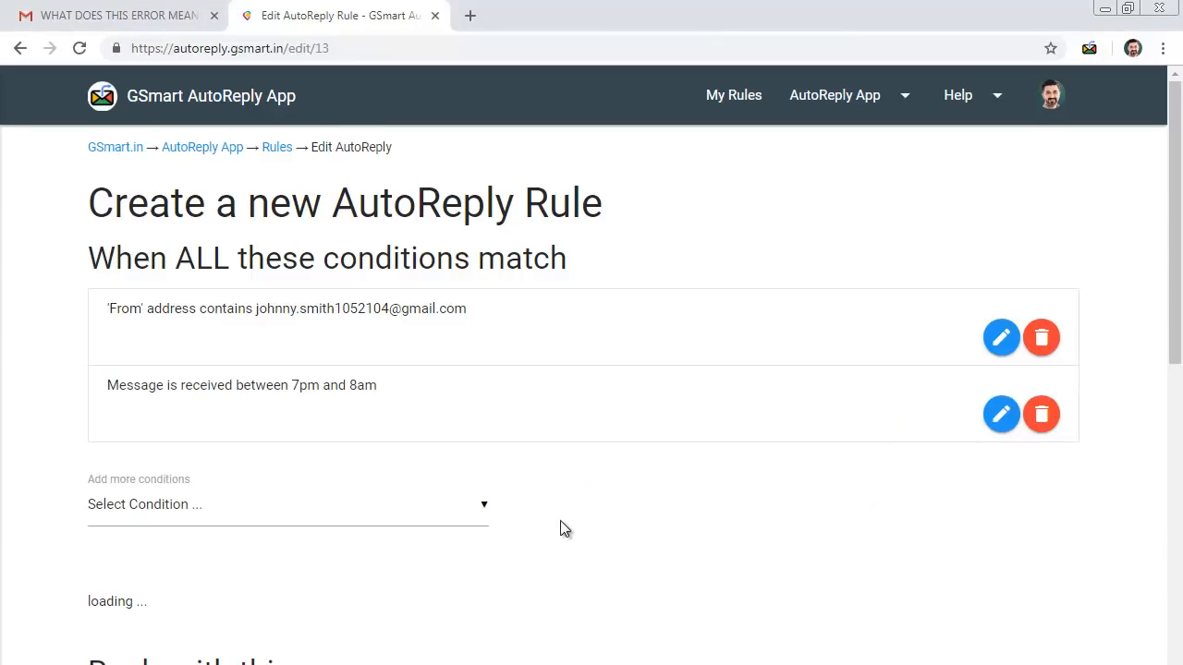
scroll("down", 3)
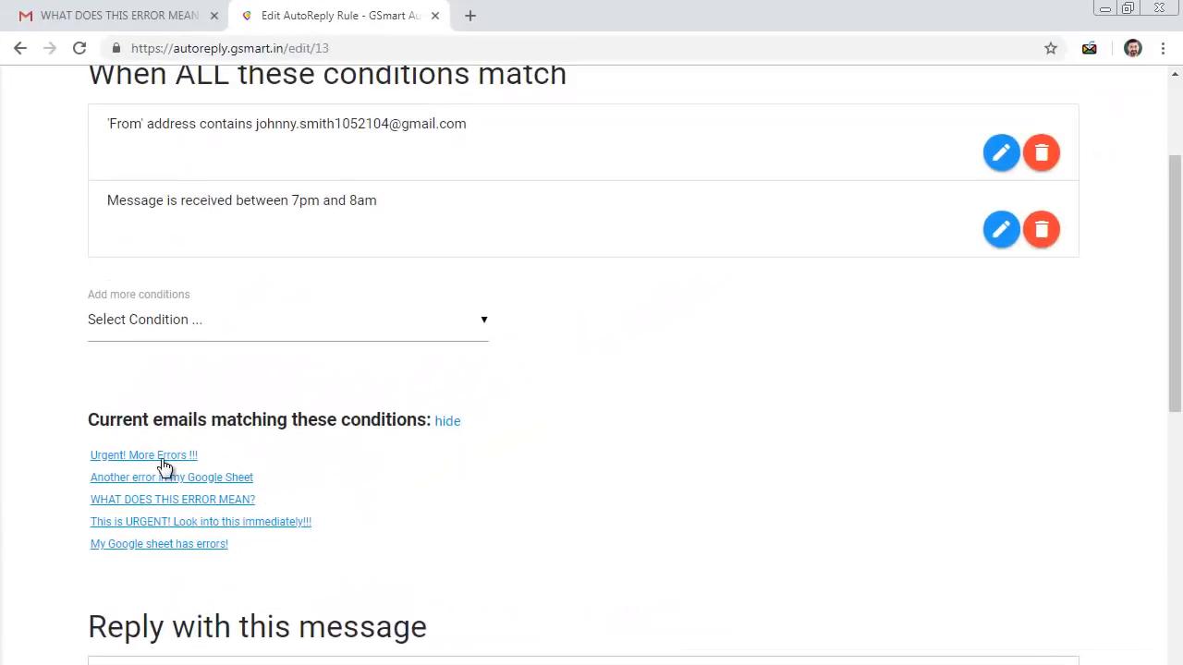
left_click(172, 499)
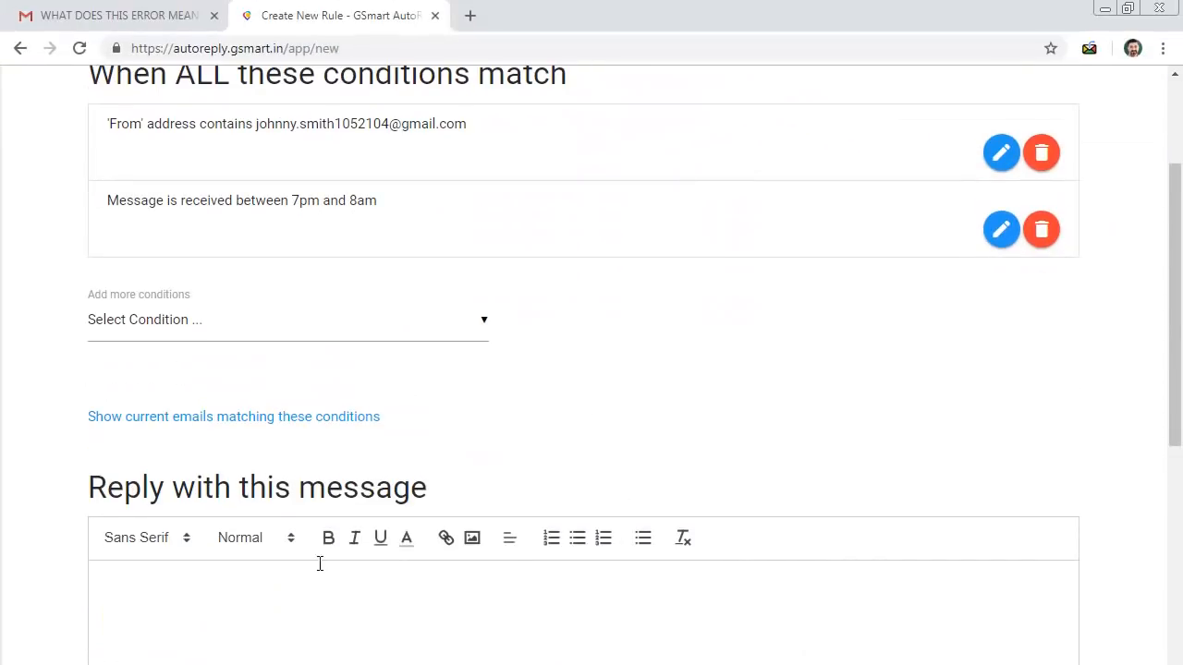
Enter the not-at-my-desk reply promising responses after 8am and create the 'Late mails from johny' rule.
scroll("down", 3)
type("Sorry ")
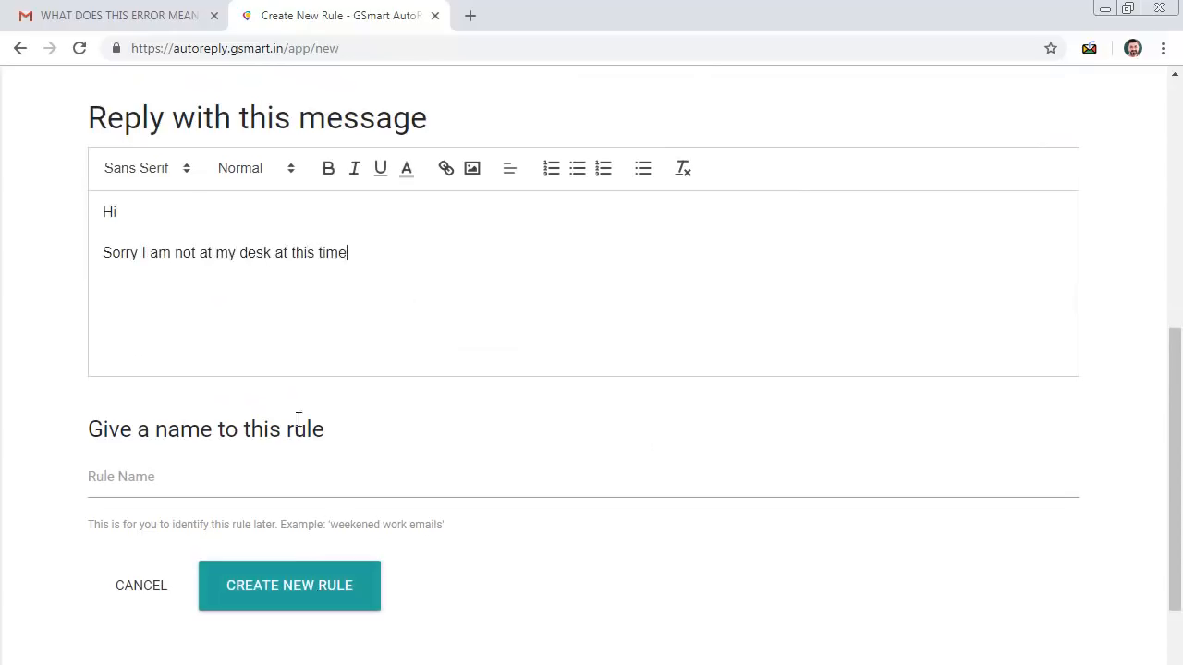
type("I am not at my desk at this time. I will respond to the emails after I am back to office (expect a reply after 8am")
left_click(584, 478)
type("late mails from Johny")
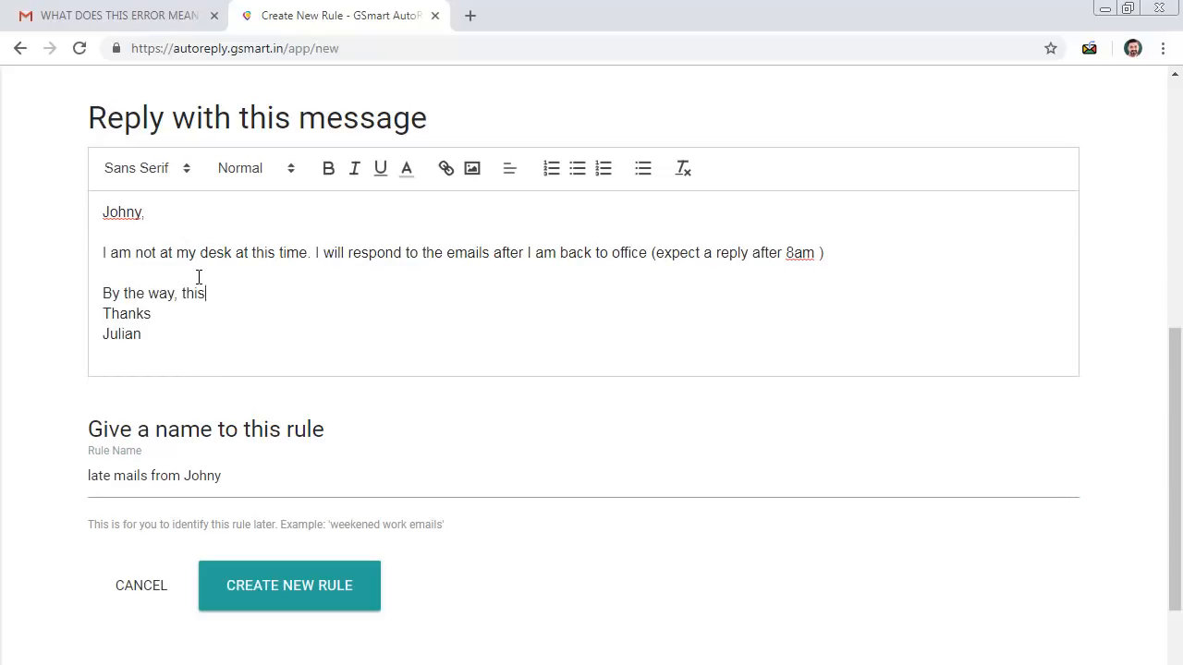
type("is an auto-reply")
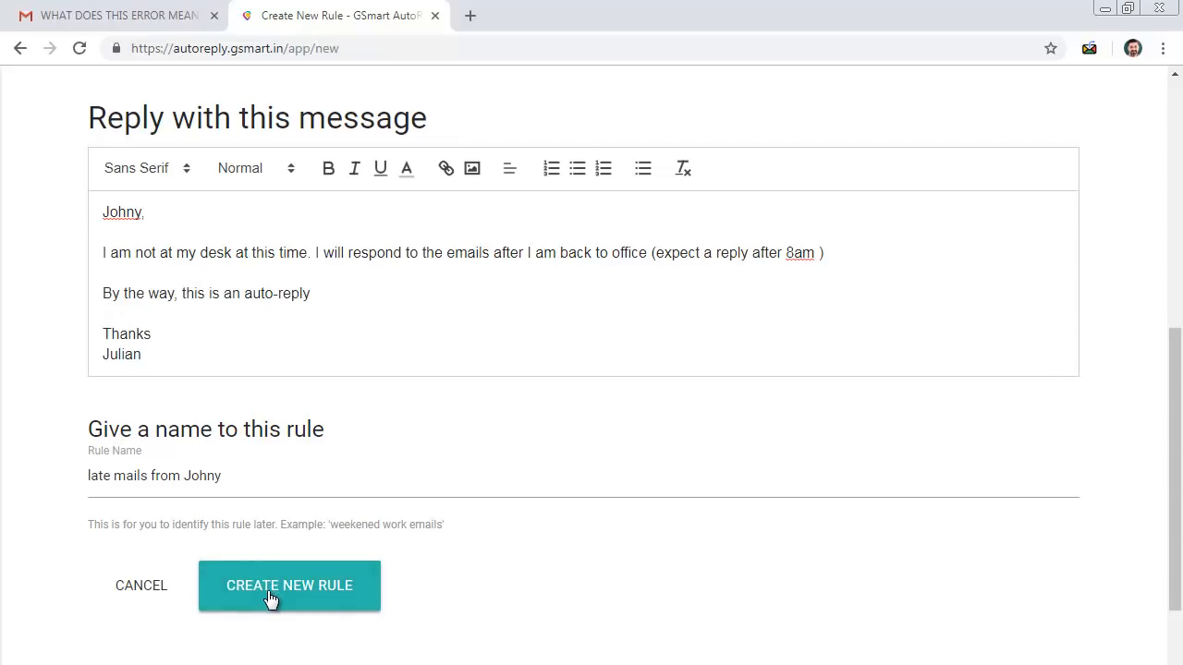
left_click(288, 584)
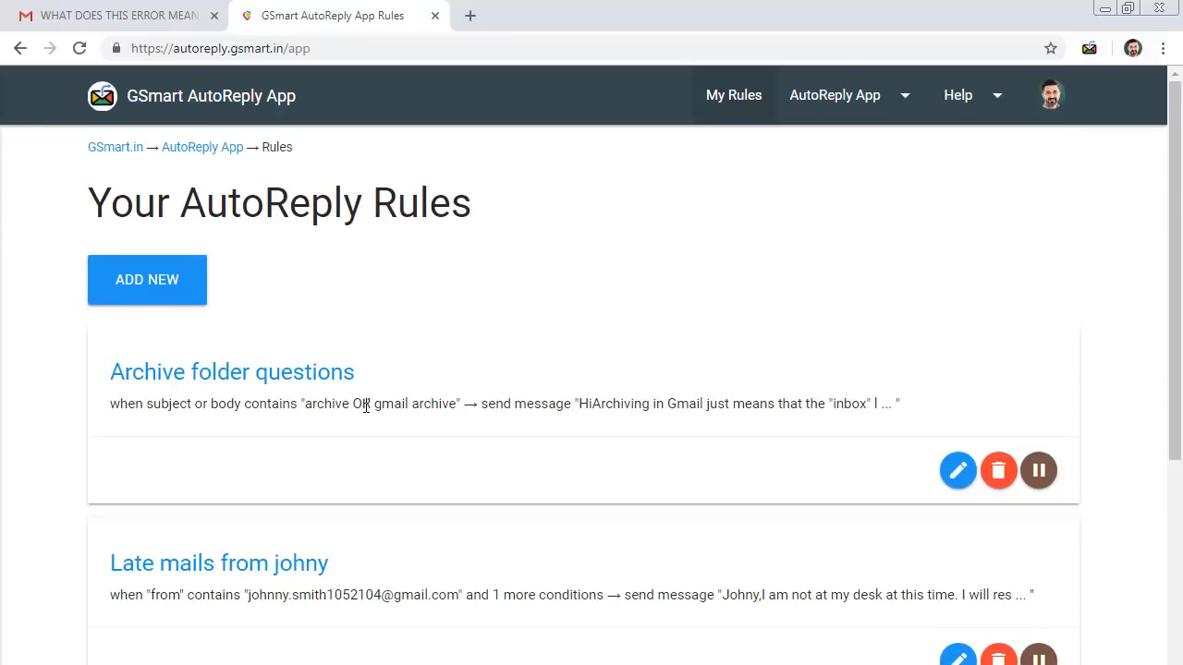
In Gmail, read the archive-question emails from Keri and Maureen, ending back in the inbox.
left_click(111, 15)
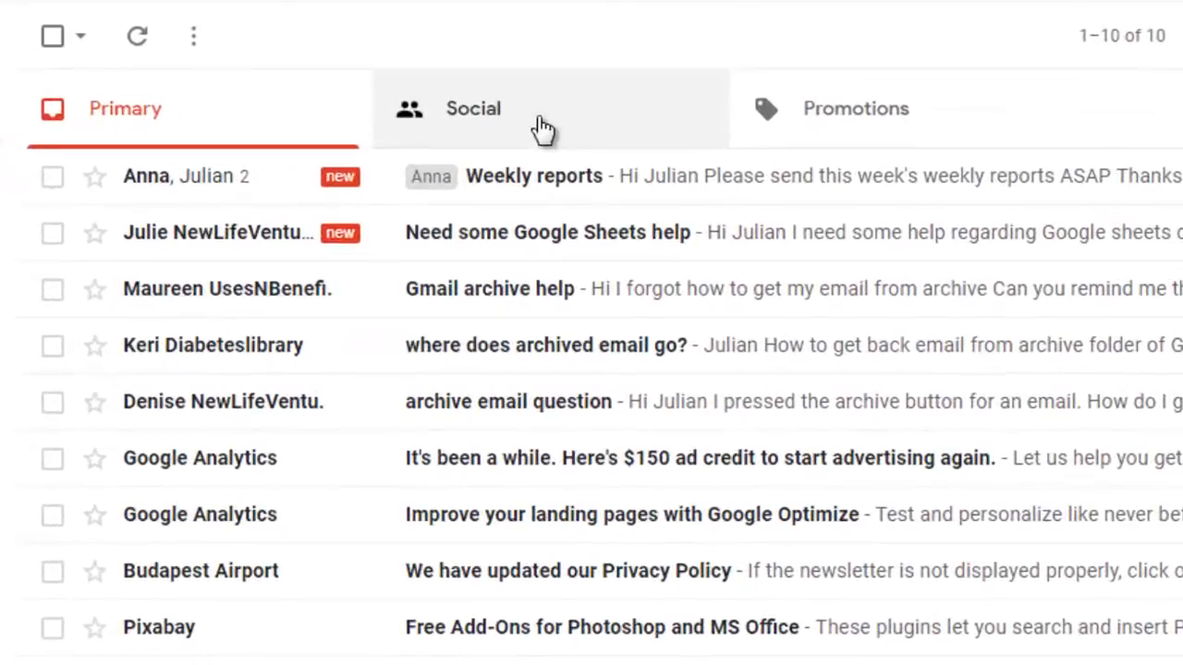
mouse_move(502, 369)
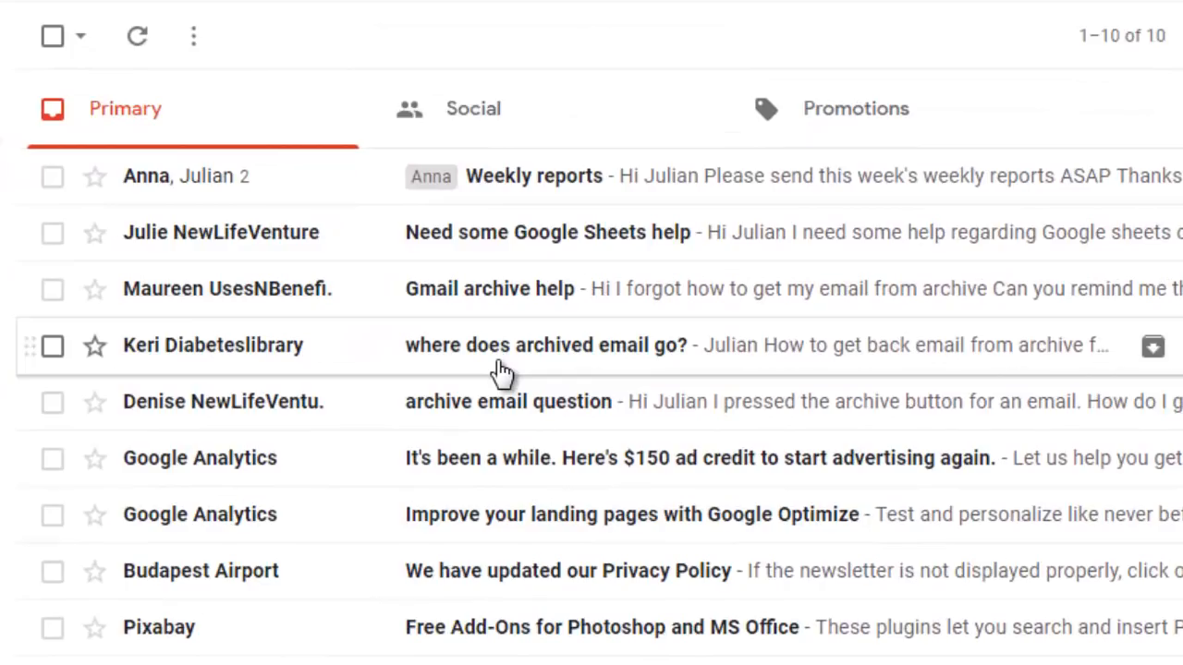
left_click(546, 346)
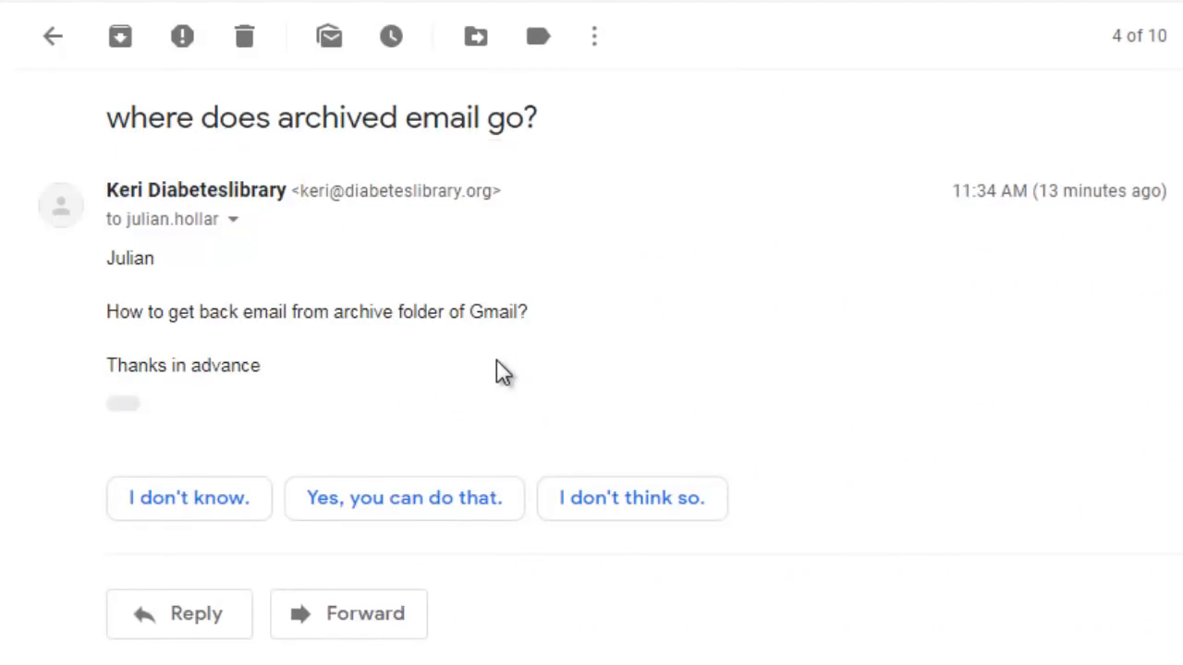
left_click(52, 36)
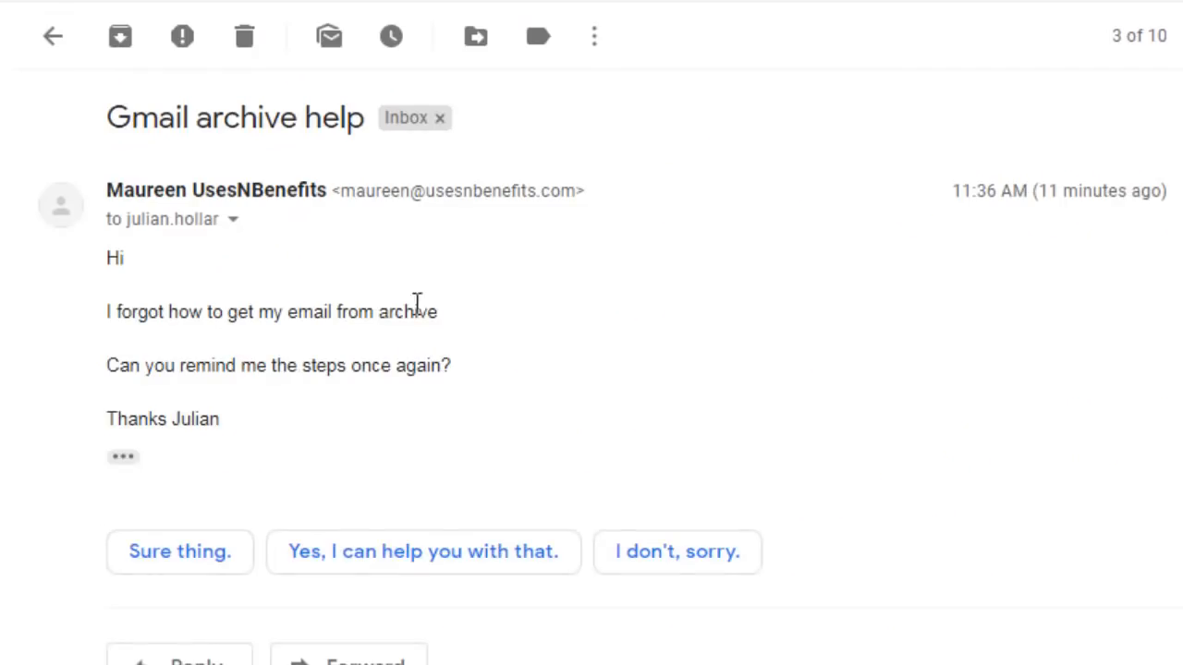
mouse_move(147, 231)
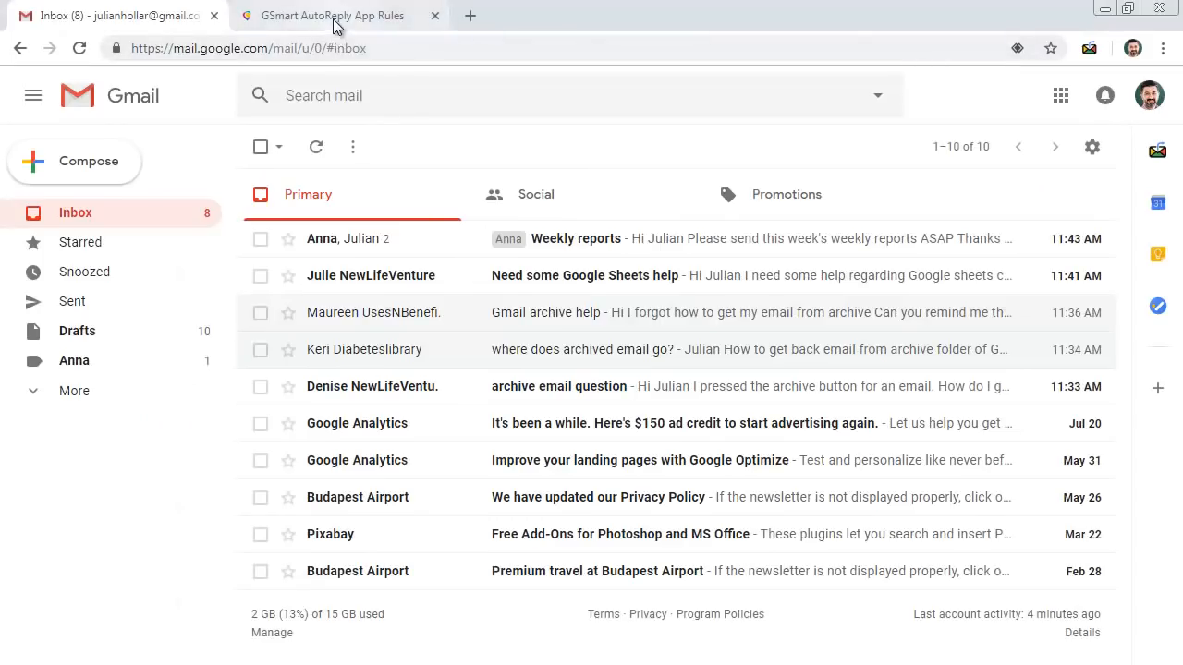
Add a 'Subject or body contains archive OR gmail archive' condition and save the 'Archive folder questions' rule with its help-link reply.
left_click(333, 15)
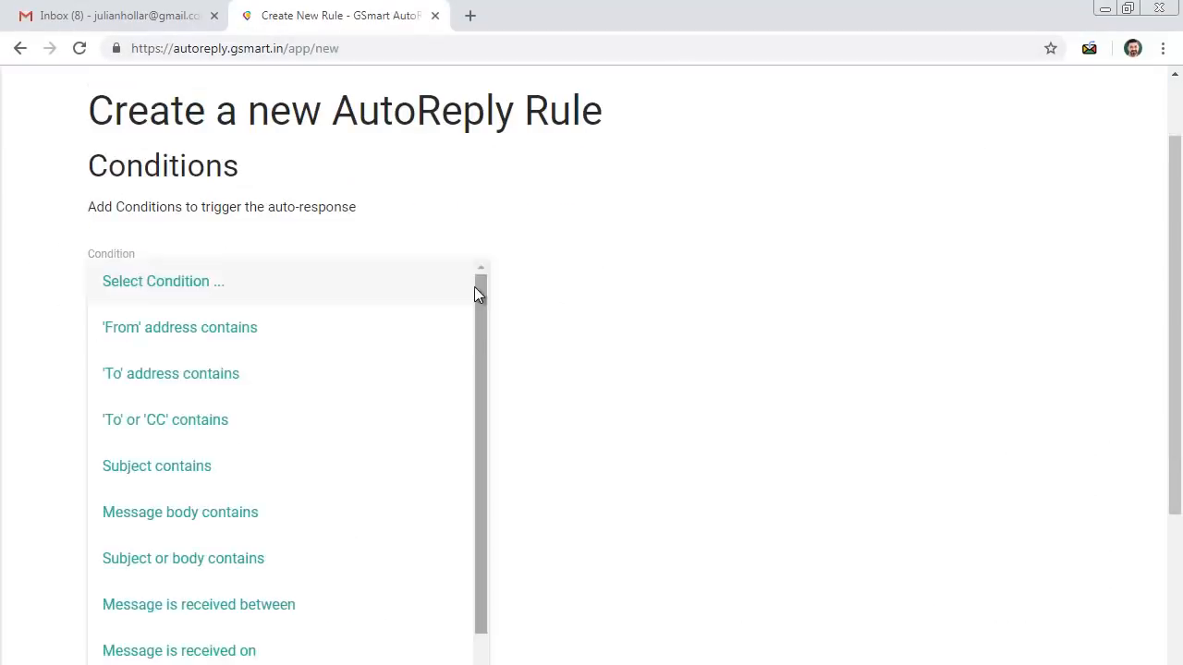
left_click(183, 558)
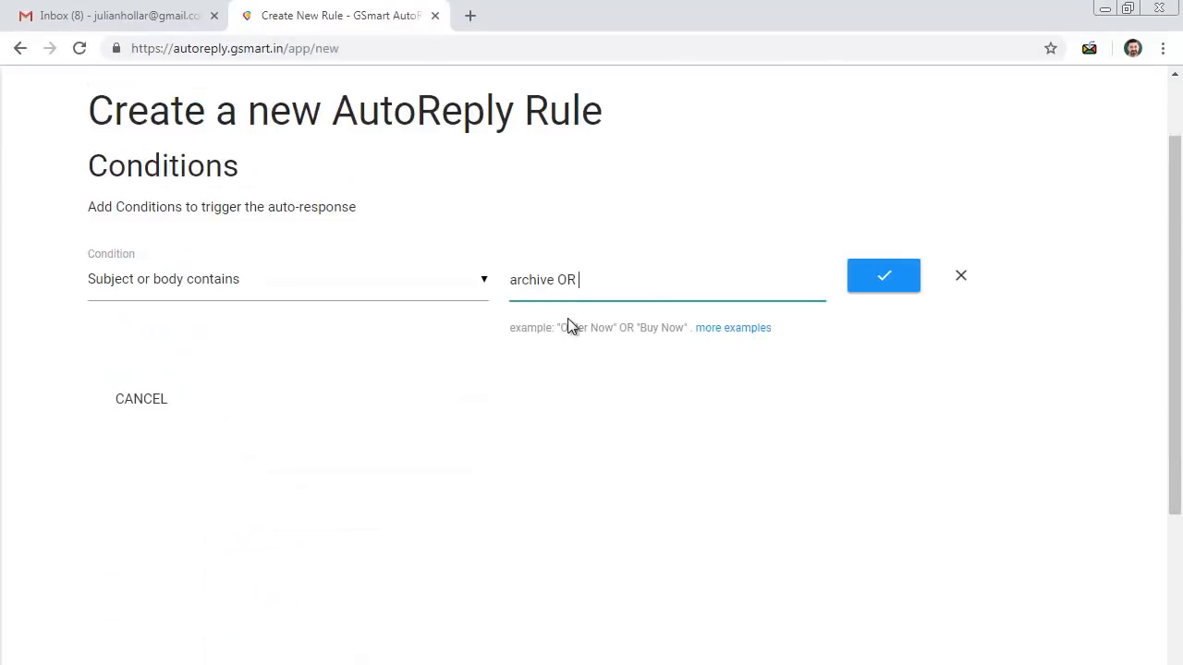
left_click(884, 276)
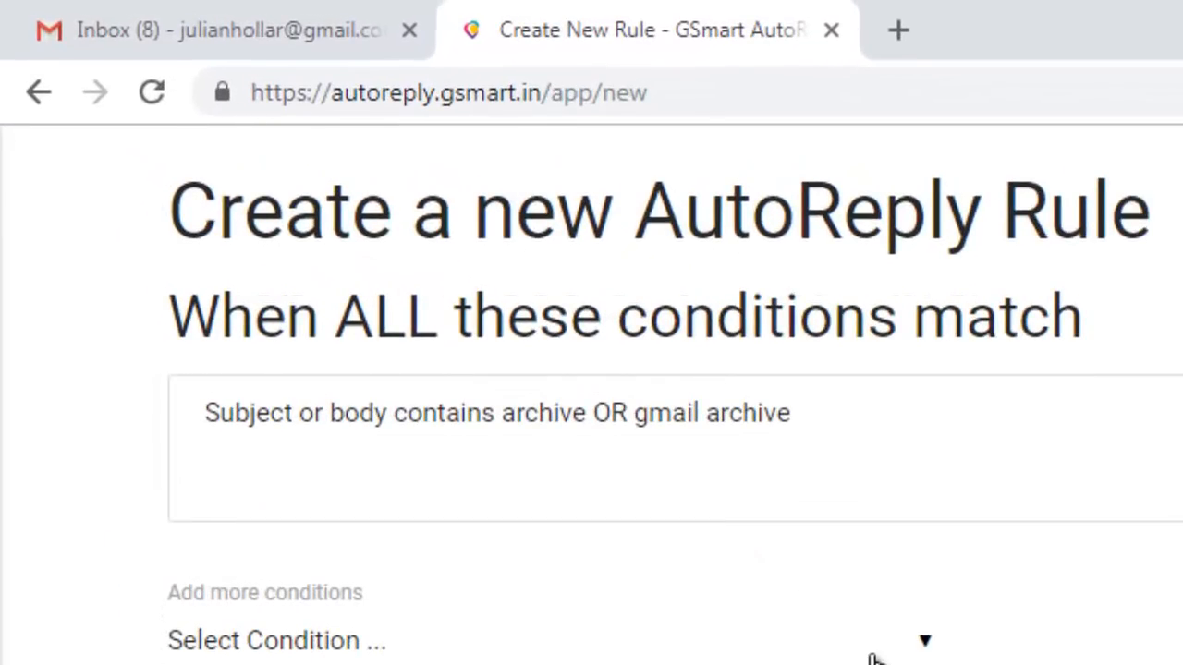
scroll("down", 3)
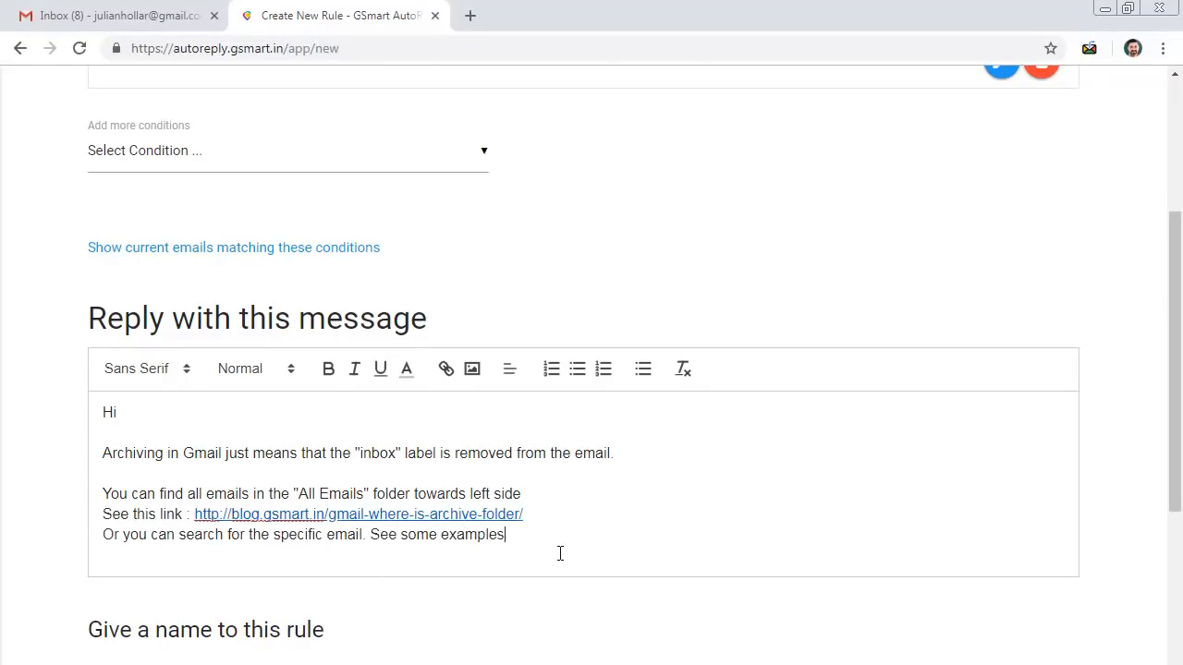
scroll("down", 3)
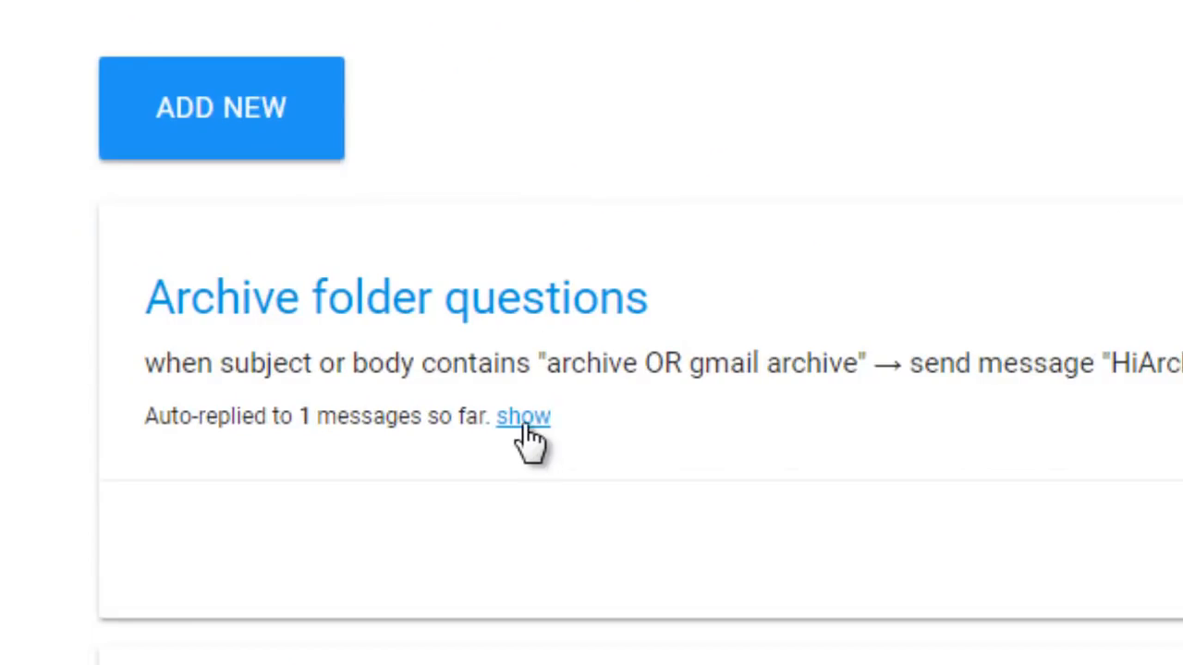
Open the auto-replied 'Where is archive folder?' email from the rule's list and draft a follow-up noting it was an auto-reply.
left_click(524, 418)
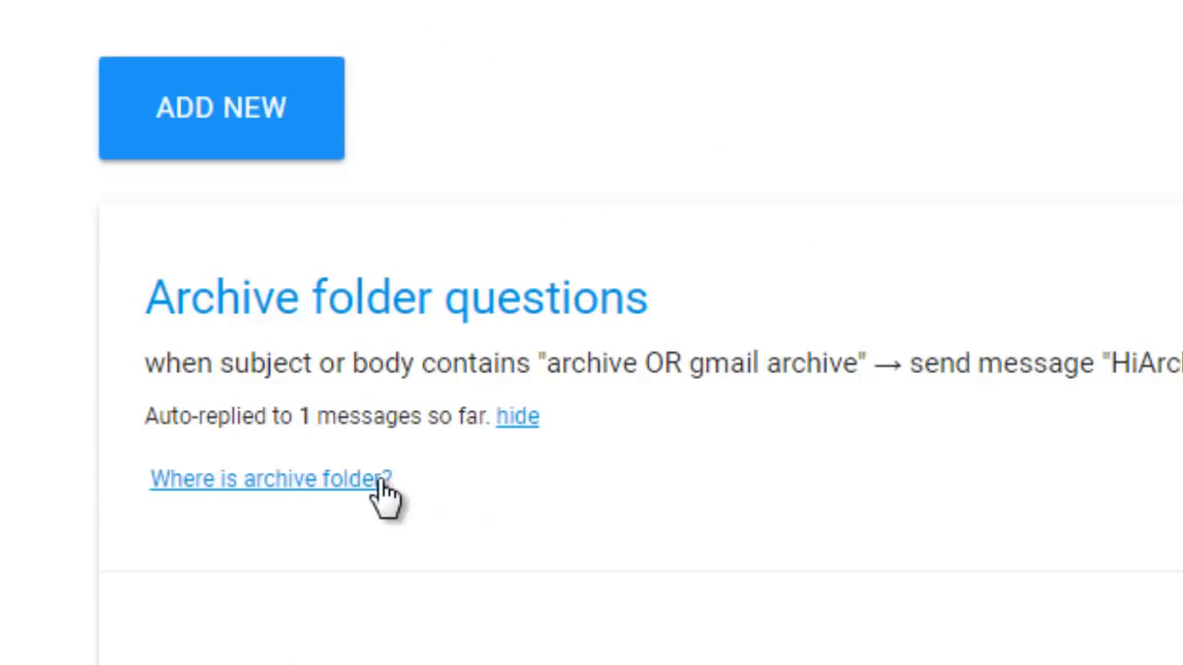
left_click(270, 478)
type("Ju")
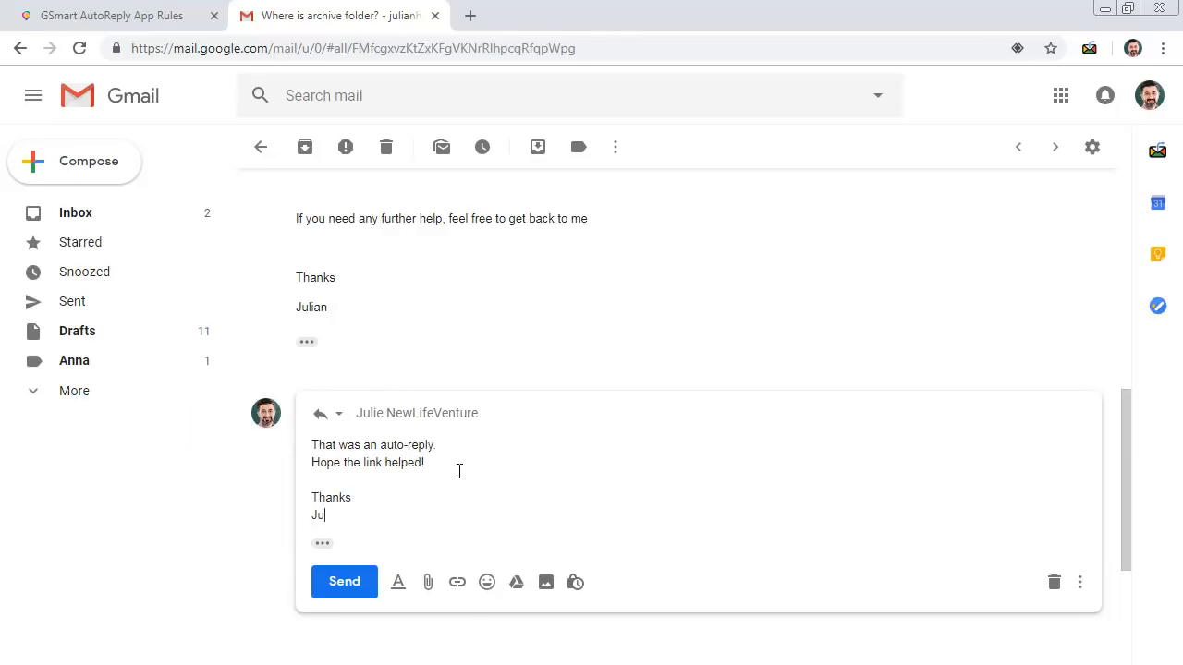
left_click(343, 581)
type("autoreply.gsmart.in")
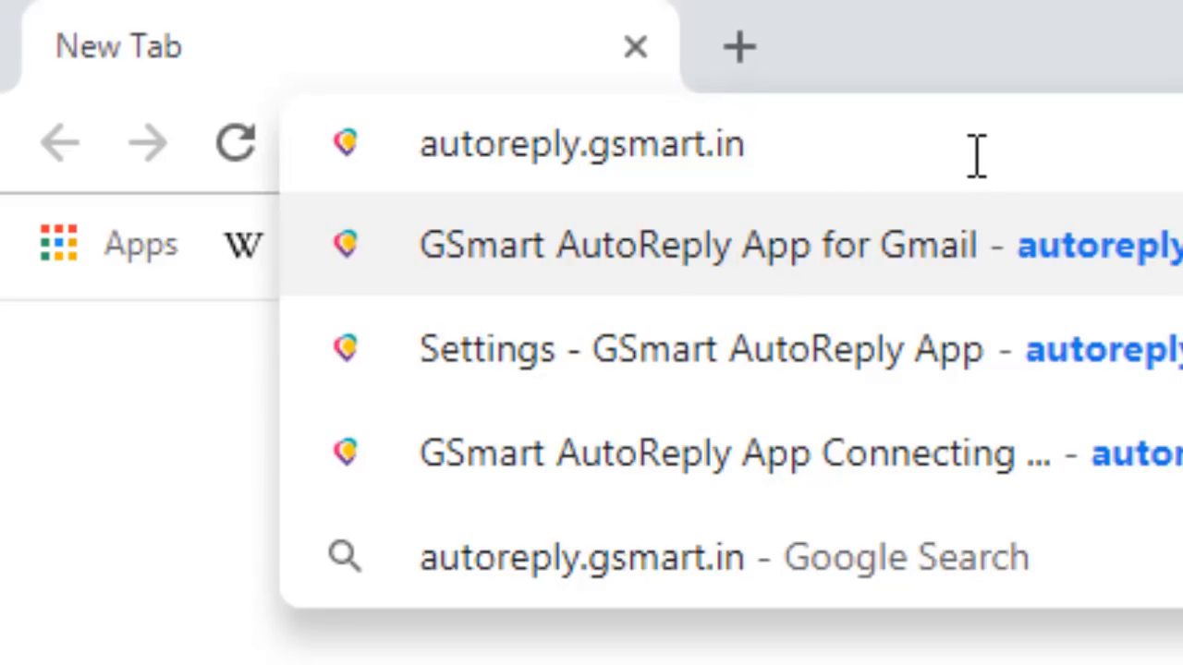
Log in at autoreply.gsmart.in, allow Google account access, and start a new rule from the empty list.
left_click(699, 244)
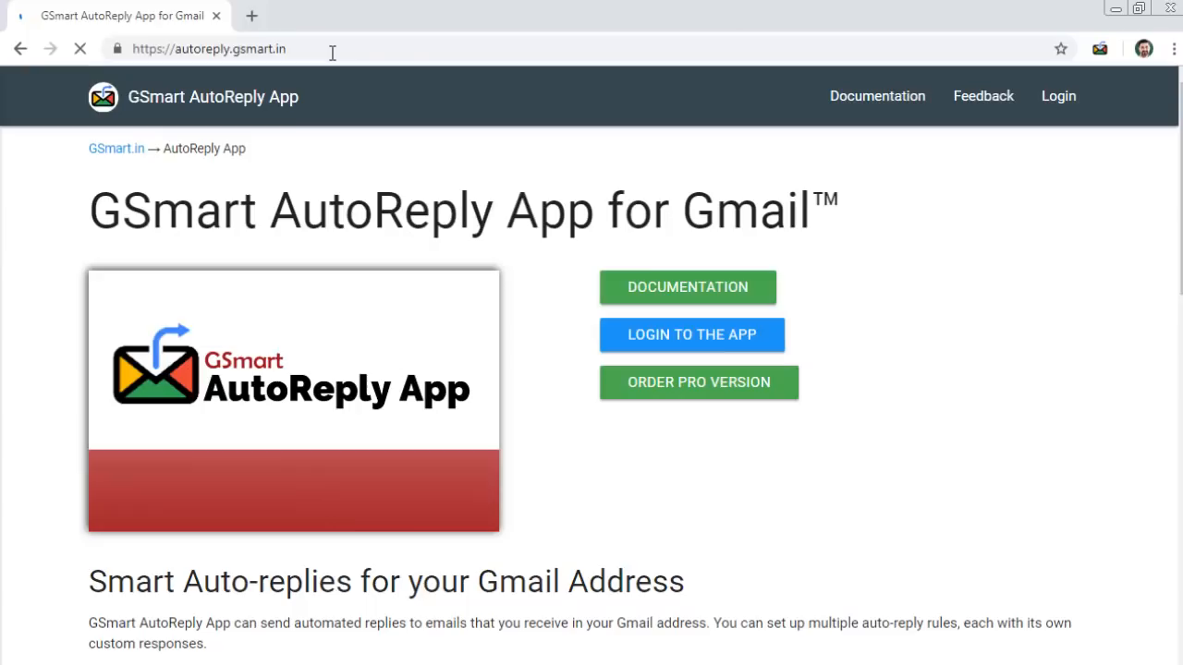
mouse_move(692, 334)
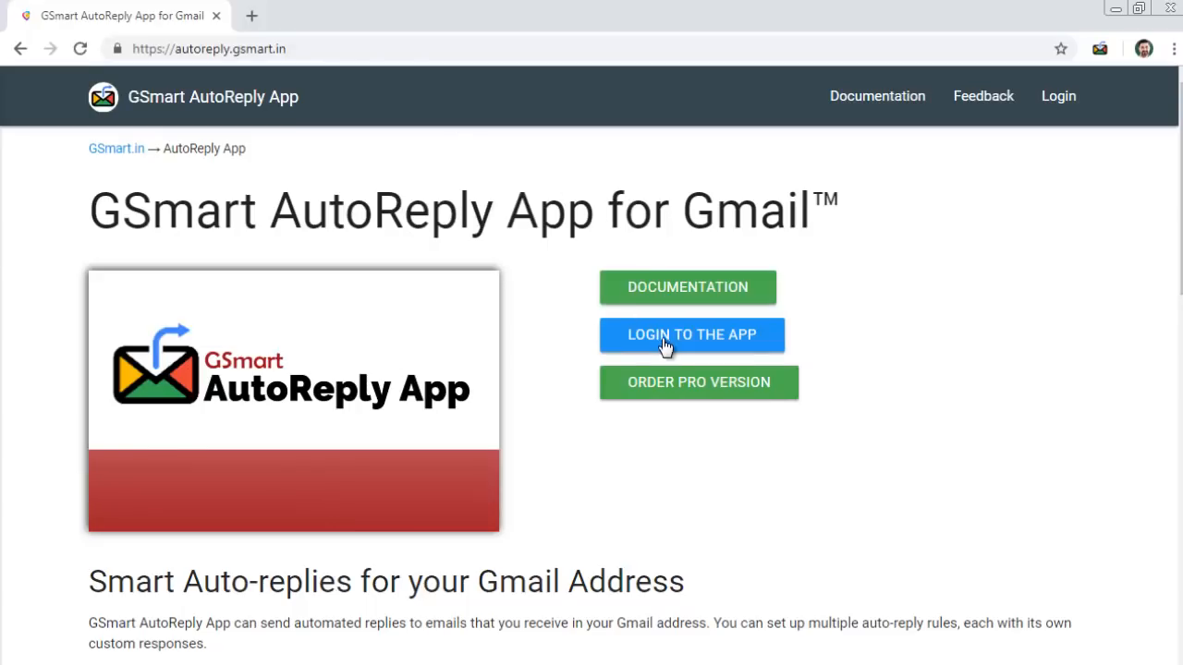
left_click(691, 335)
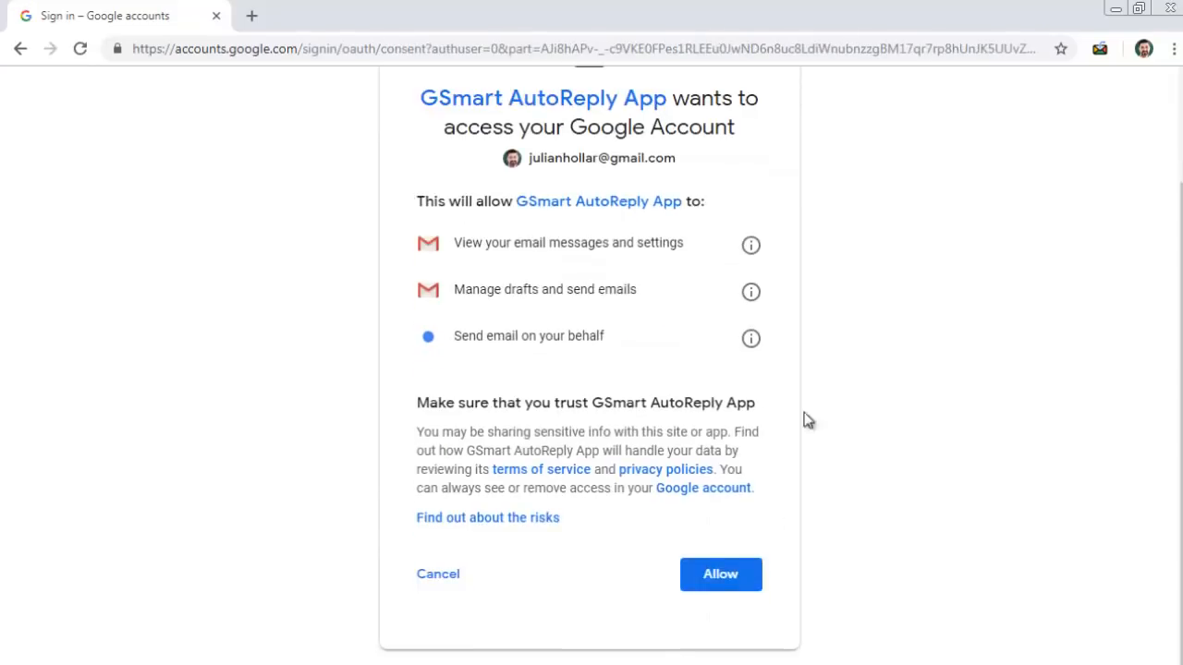
left_click(721, 573)
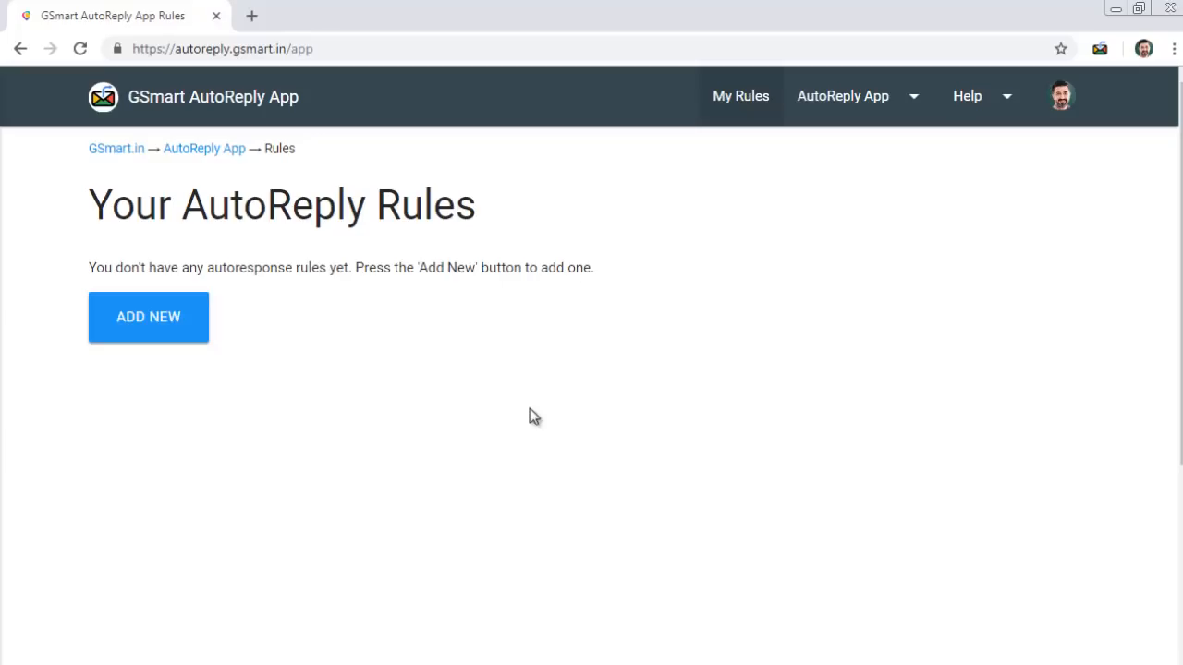
left_click(148, 318)
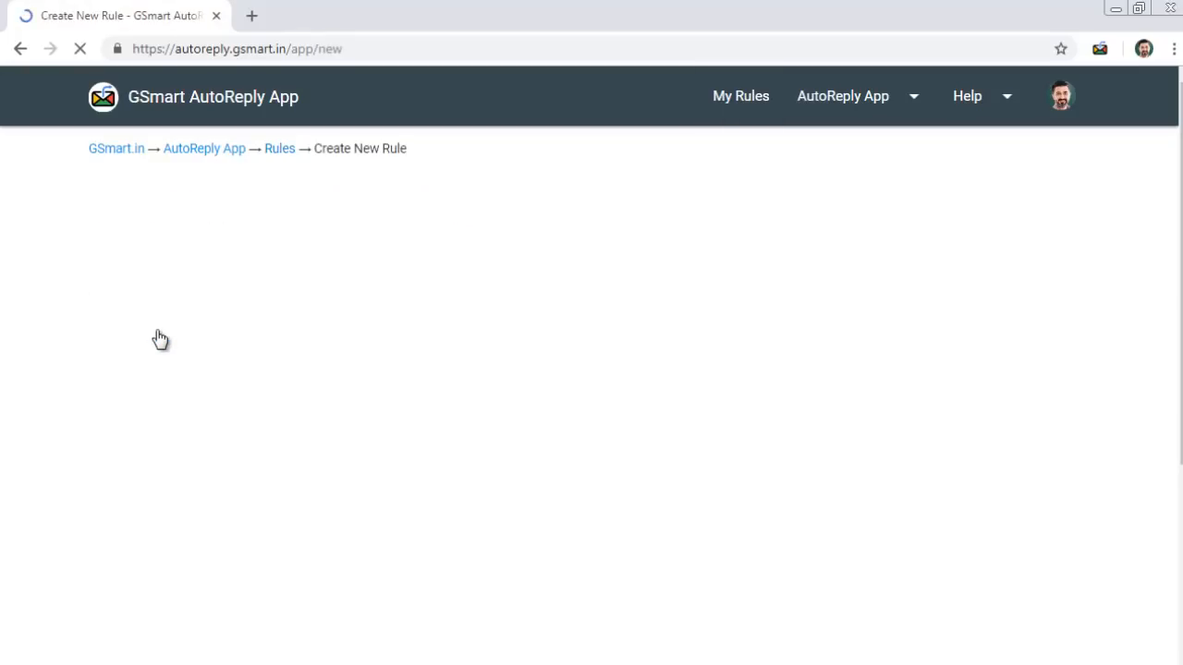